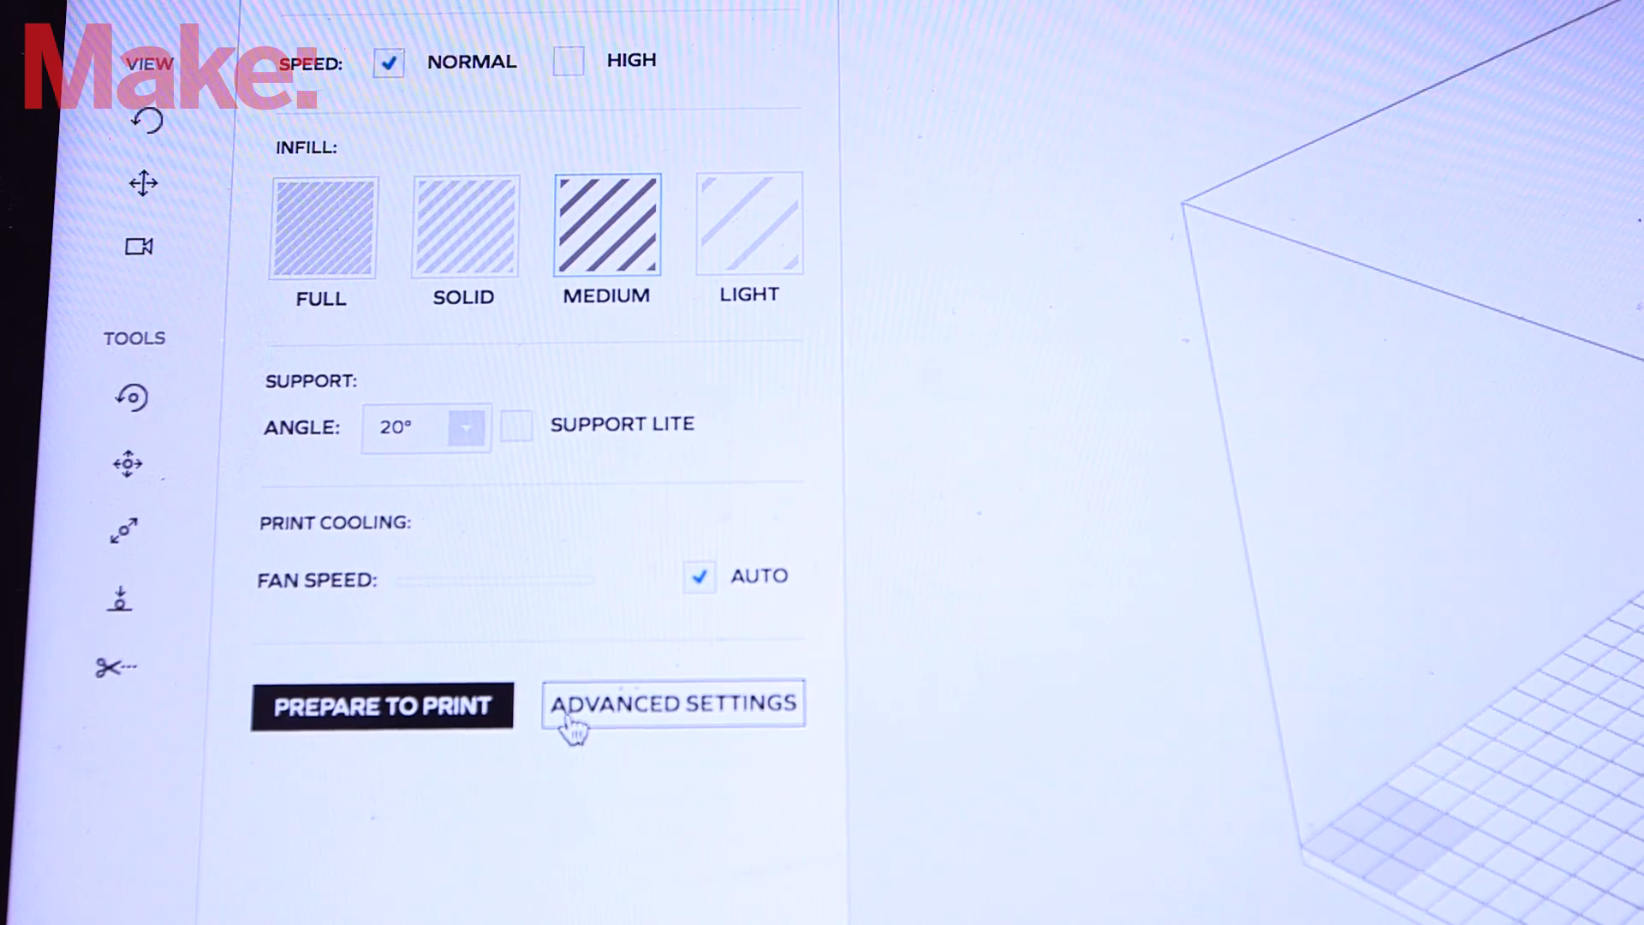
{"action": "mouse_move", "coordinate": [587, 546]}
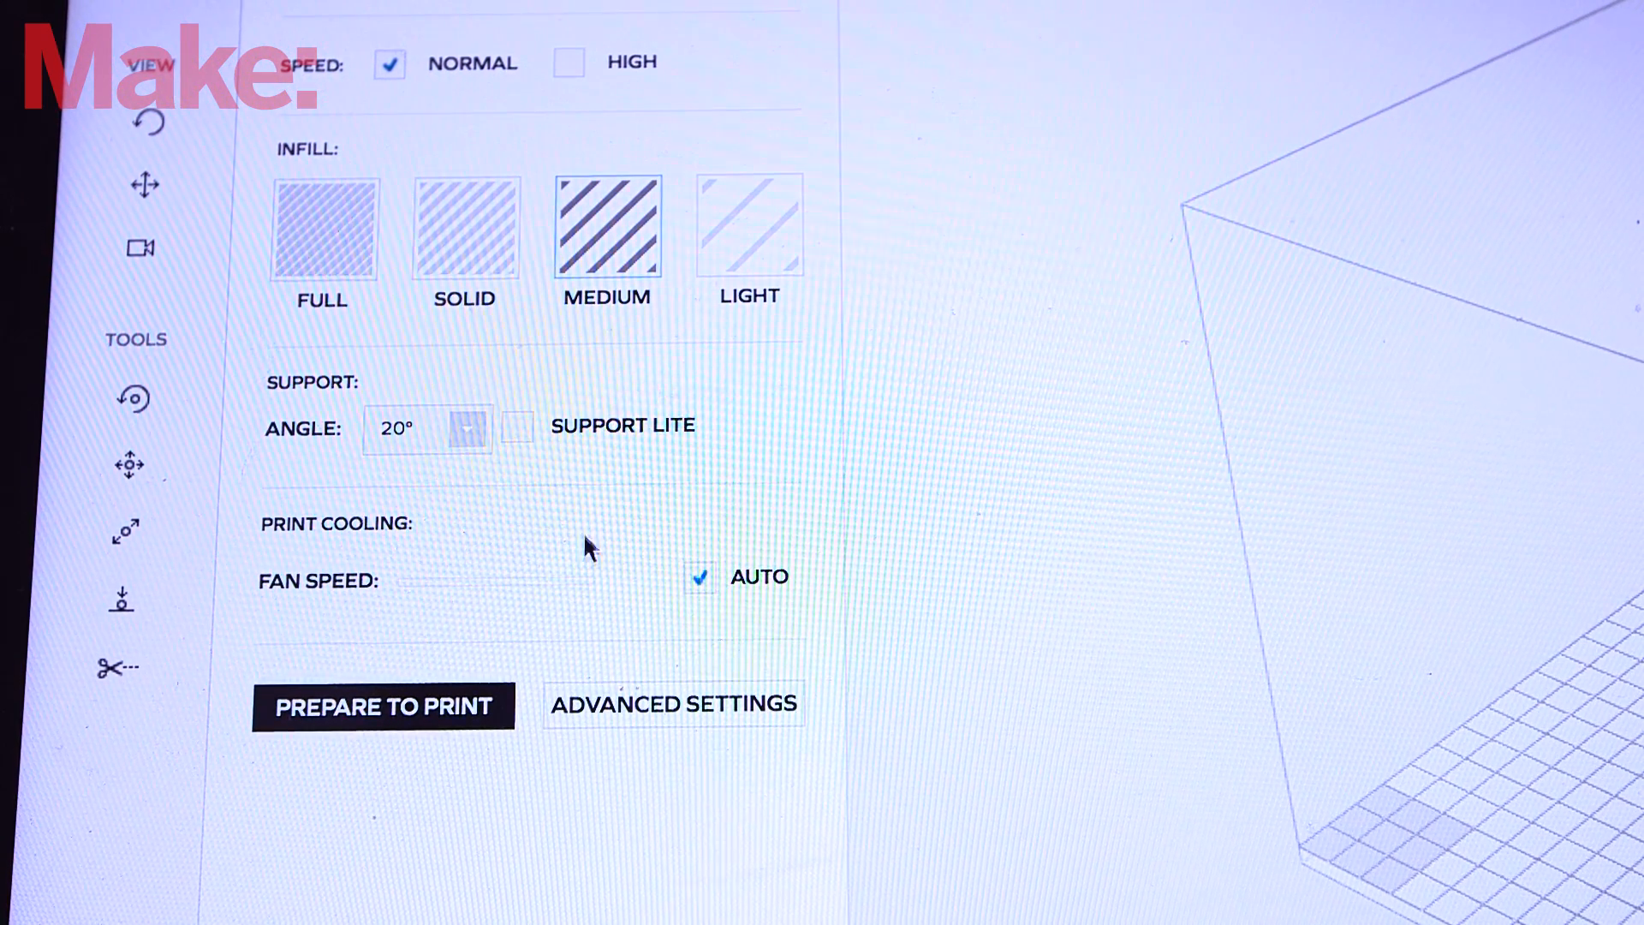
Step: Show the Zortrax material profiles (Z-ULTRAT, Z-HIPS, Z-GLASS, Z-PETG, Z-ABS) in the Profile dropdown
{"action": "left_click", "coordinate": [672, 704]}
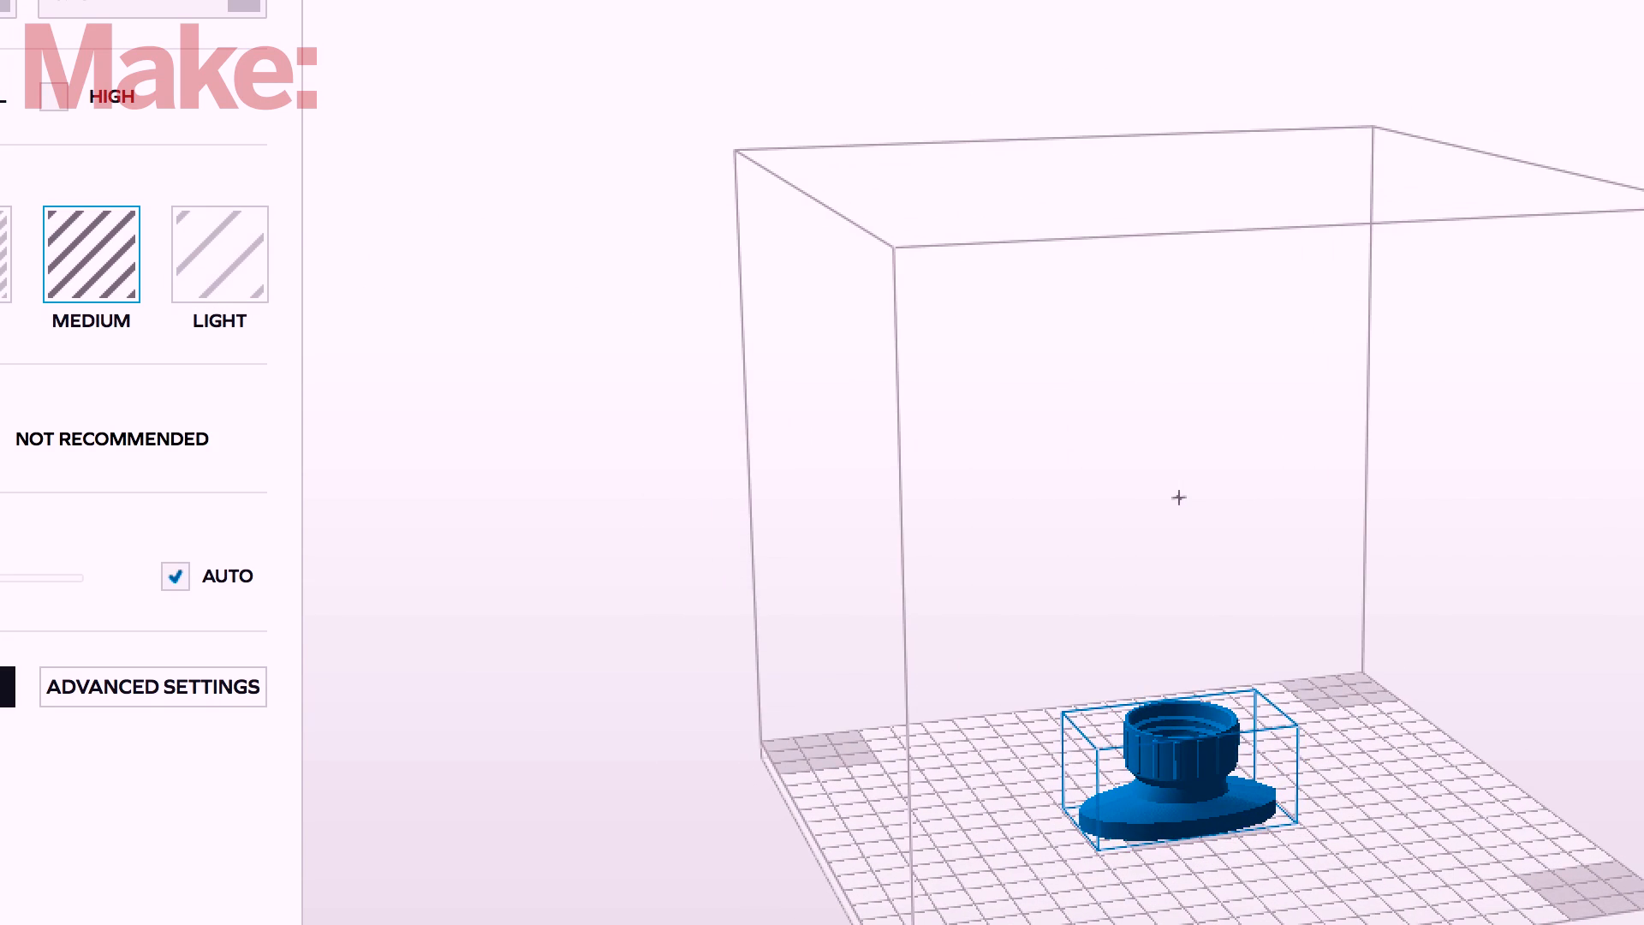
{"action": "left_click", "coordinate": [564, 317]}
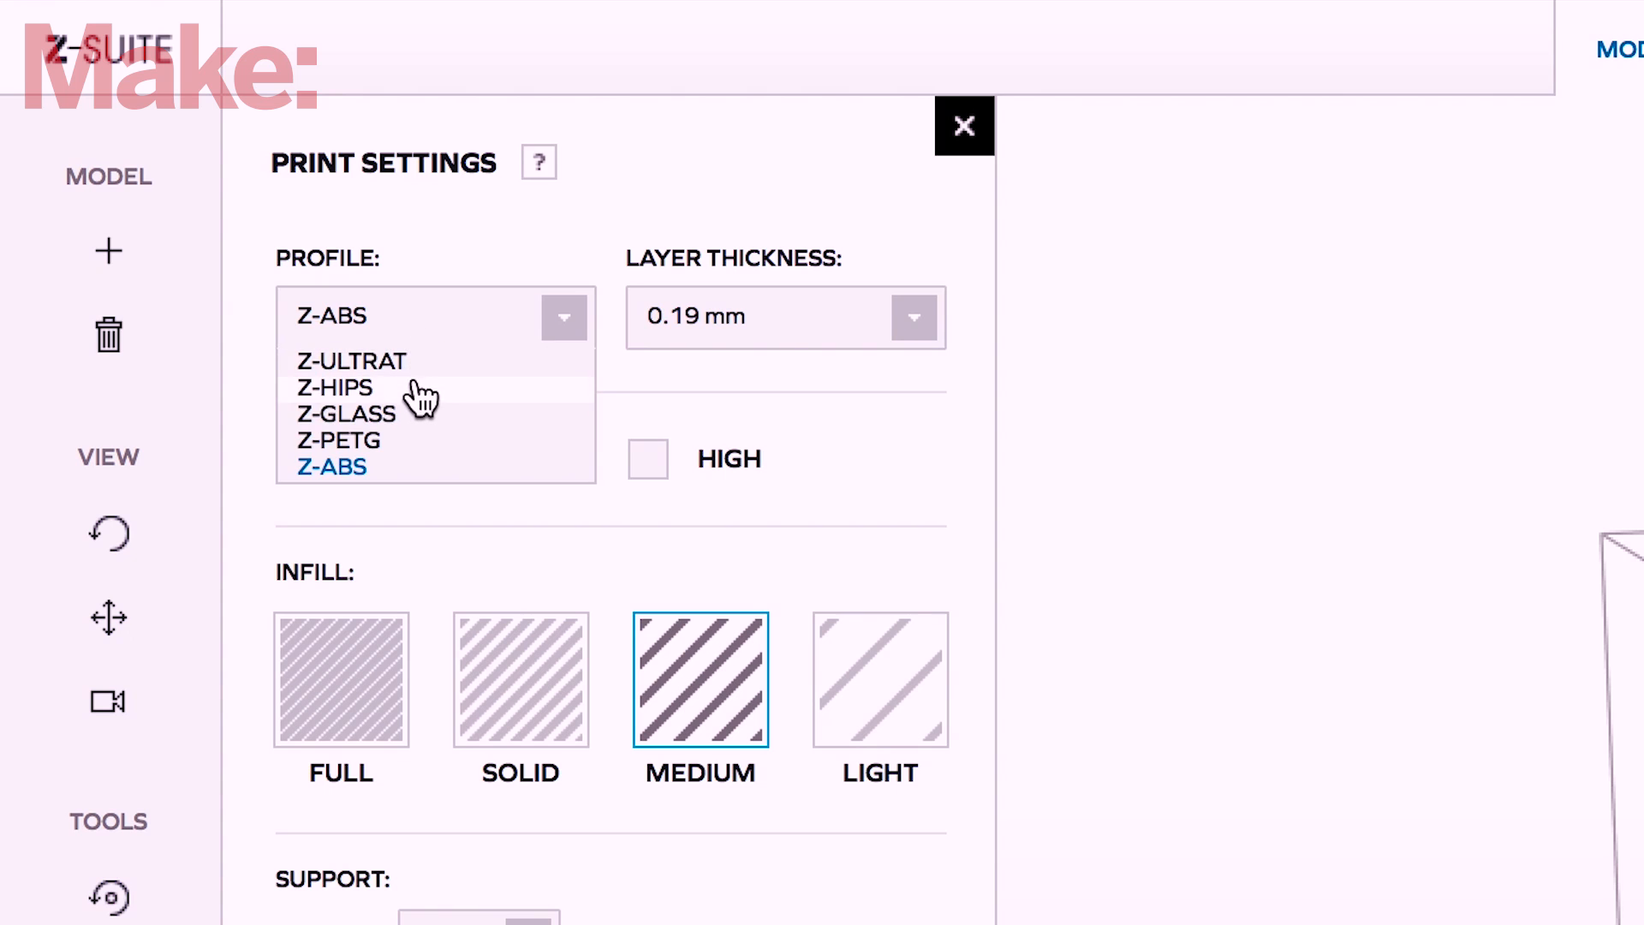